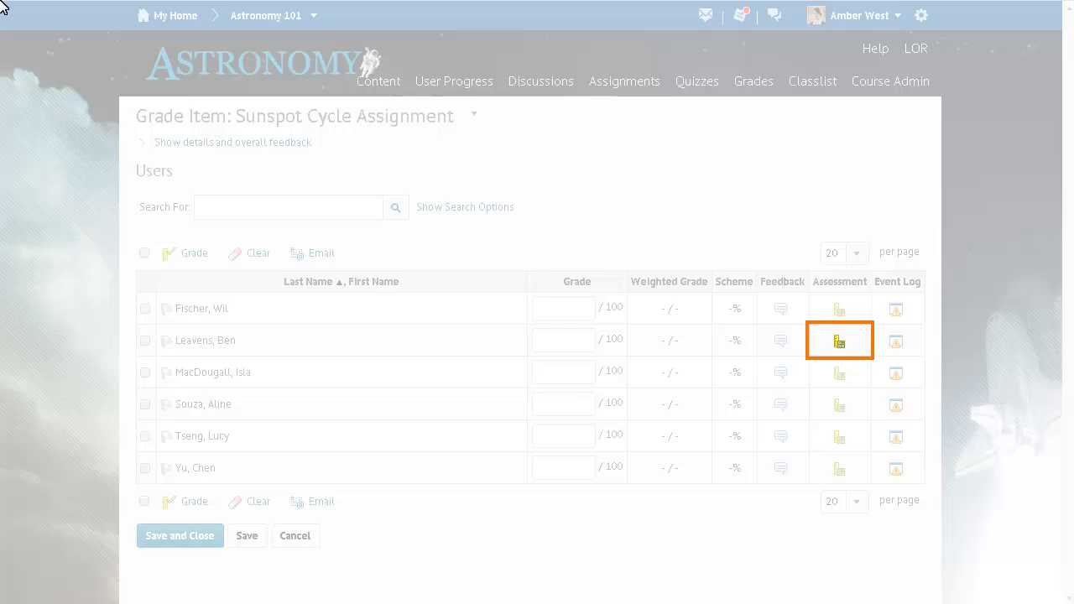
pyautogui.click(839, 340)
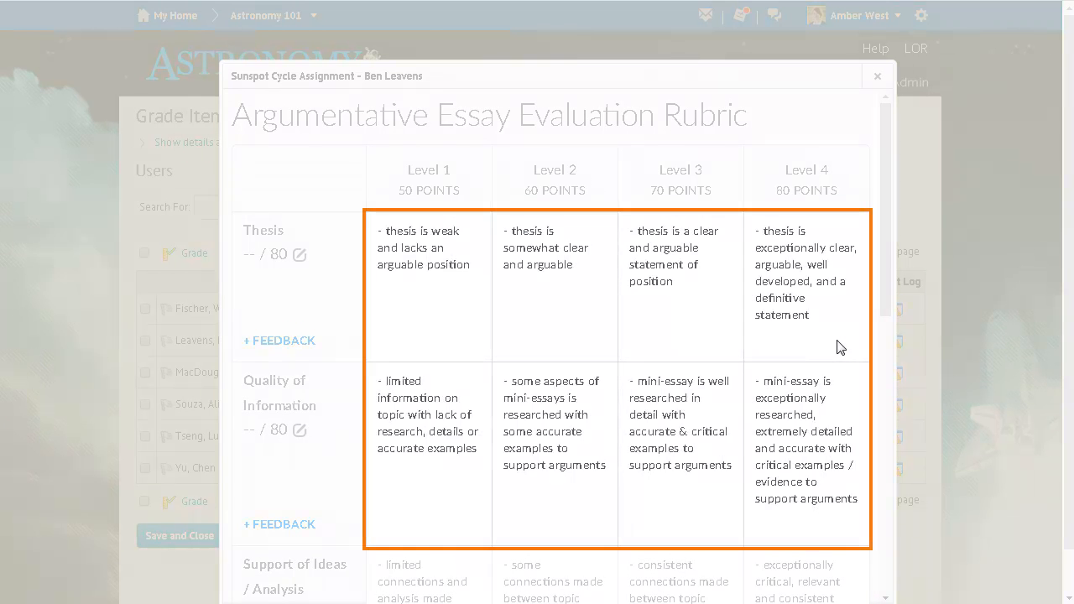
pyautogui.moveTo(797, 329)
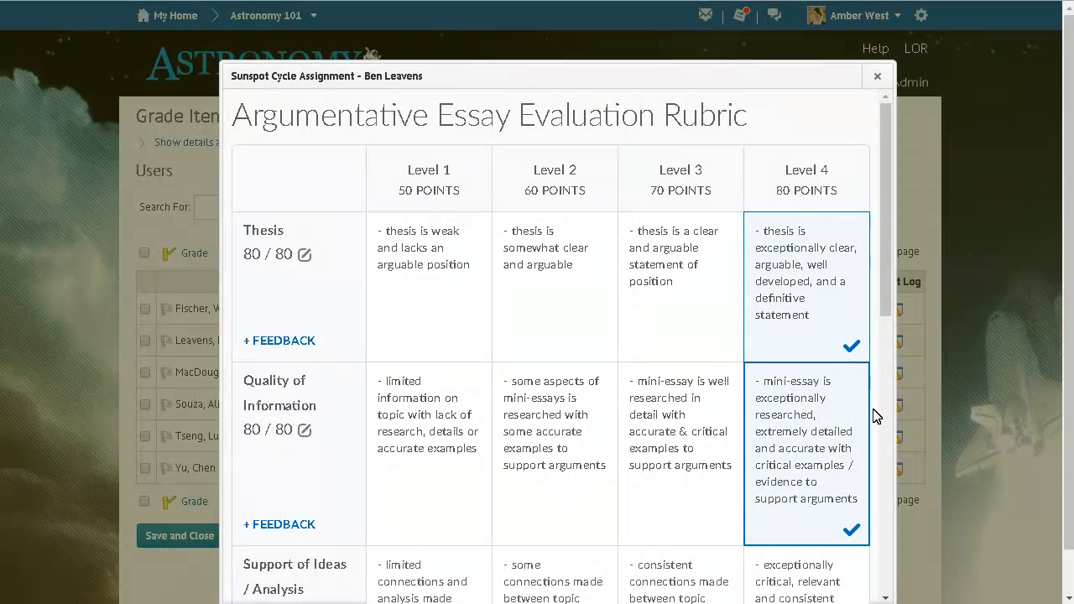
pyautogui.scroll(-3)
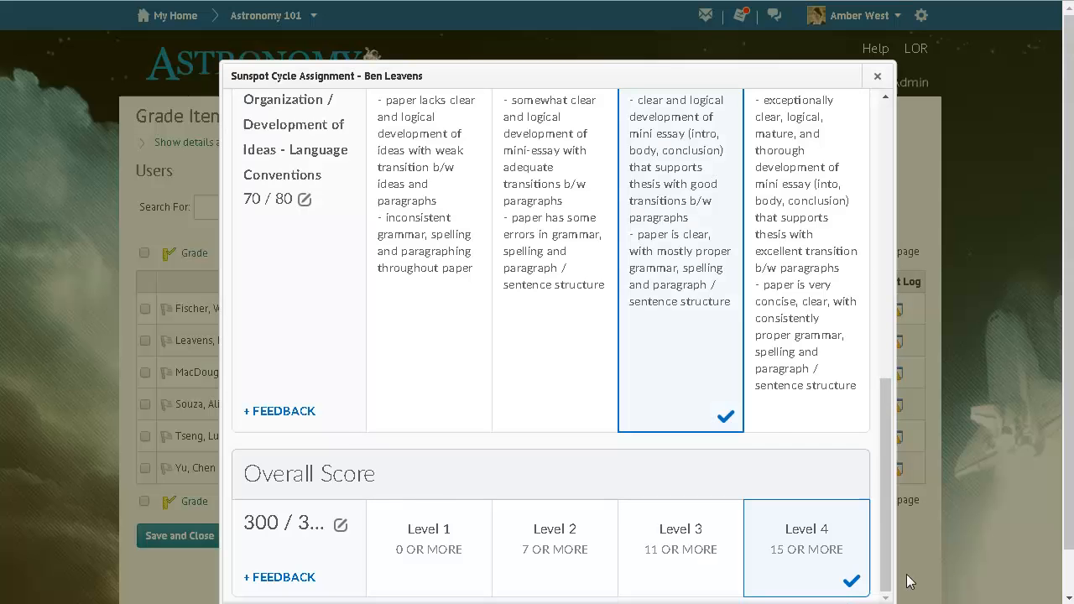
pyautogui.scroll(-3)
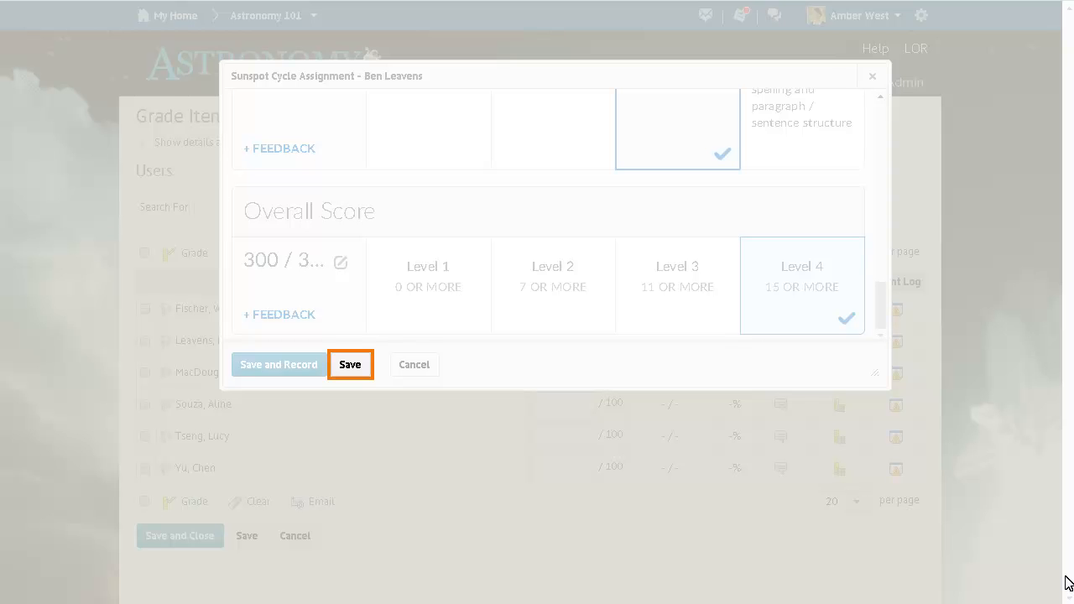
pyautogui.click(350, 364)
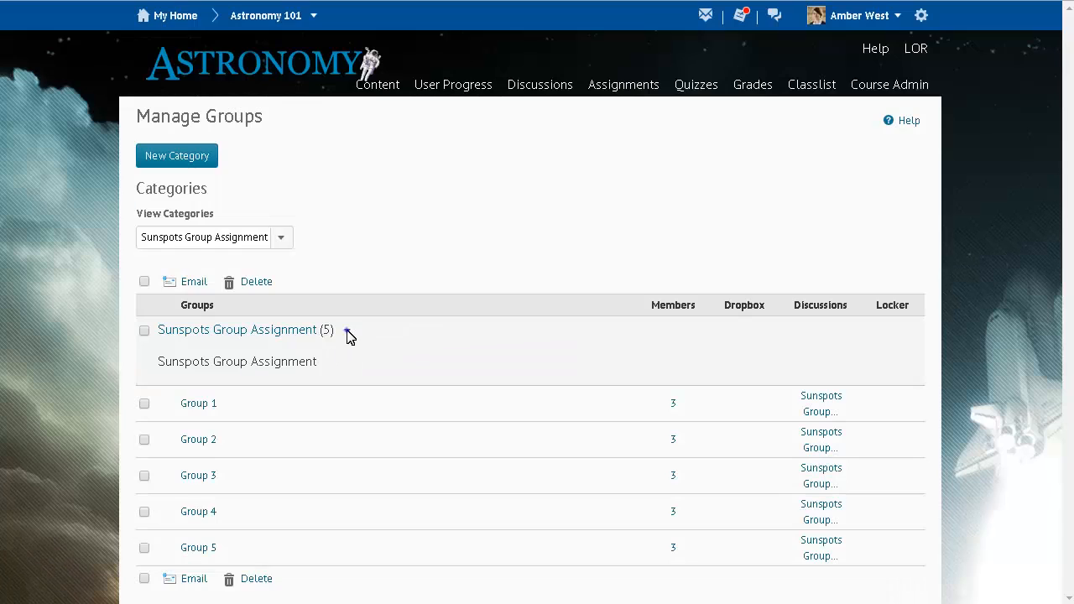
# Step: Add an empty group named Group 6 to the Sunspots Group Assignment category
pyautogui.click(347, 330)
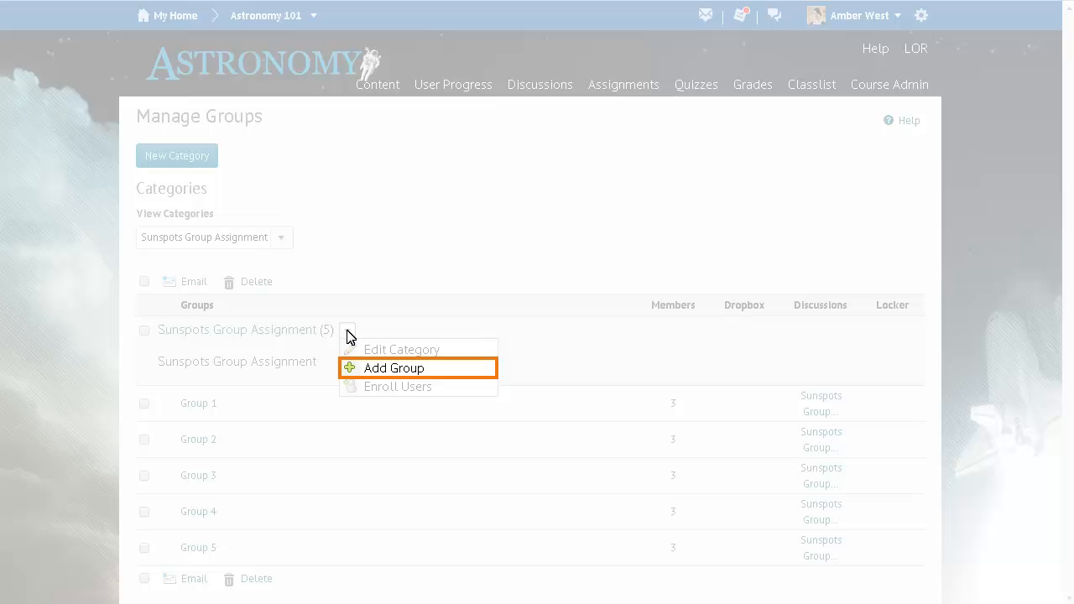
pyautogui.click(392, 368)
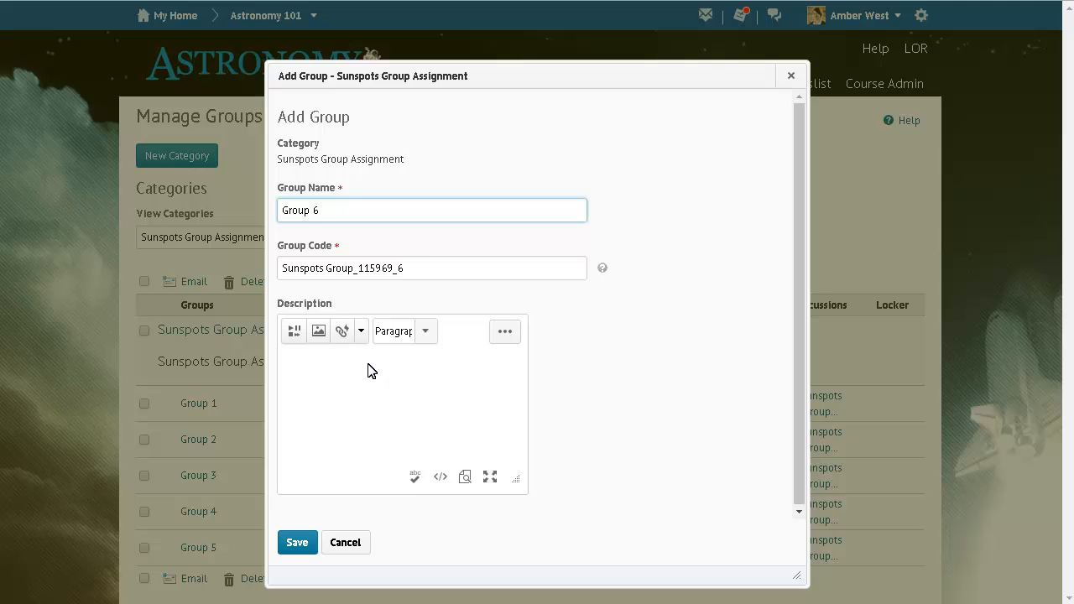
pyautogui.click(297, 542)
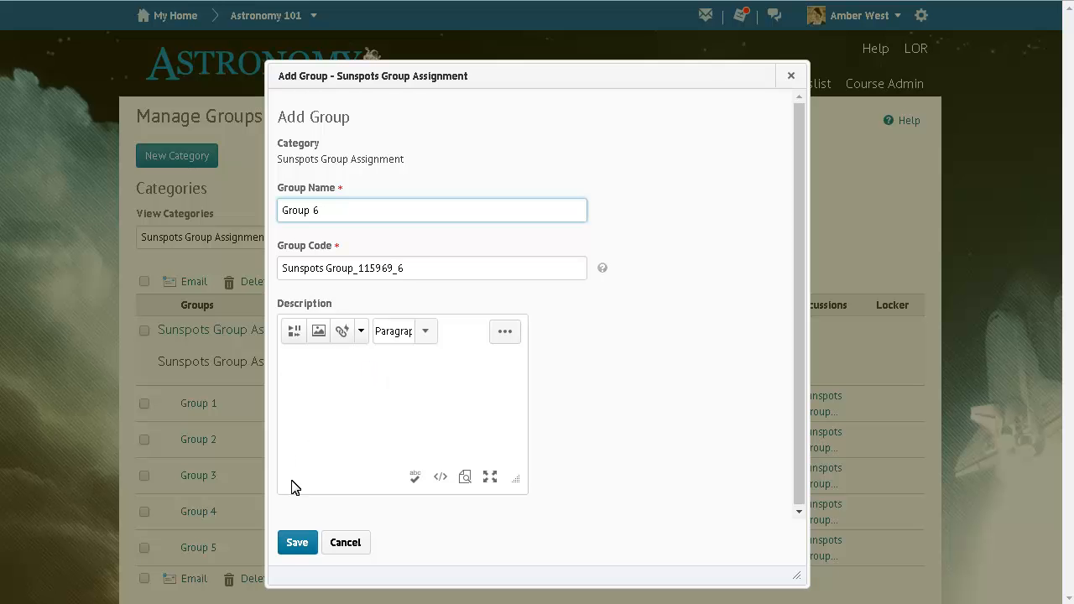
pyautogui.click(297, 542)
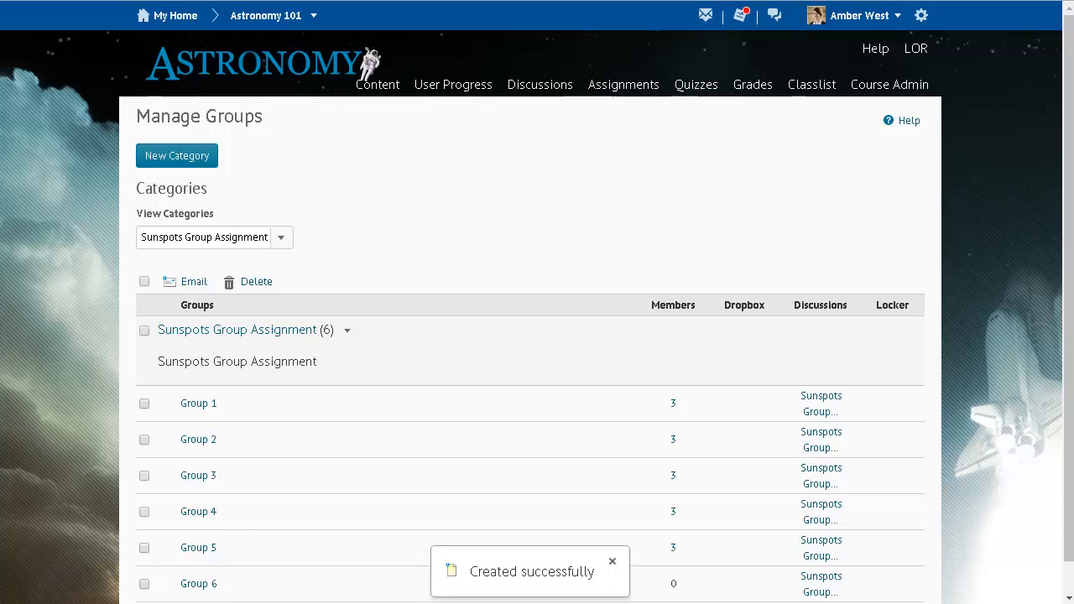
# Step: Save the Solar Wind Research Project category: groups of 4, prefix Solar Wind, discussion areas enabled
pyautogui.click(176, 155)
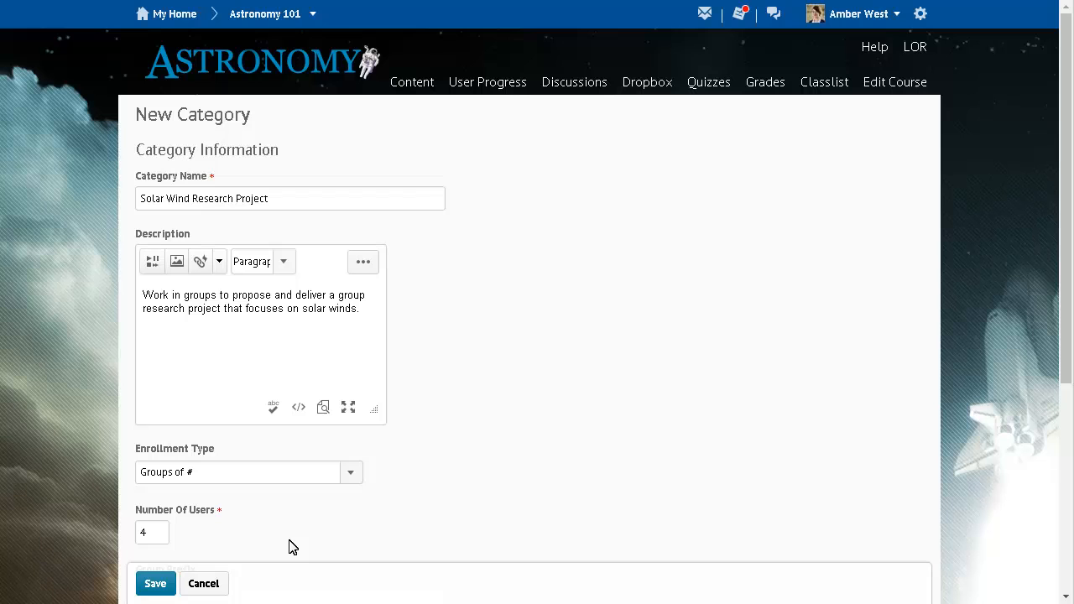
pyautogui.moveTo(888, 558)
pyautogui.write('Solar Wind')
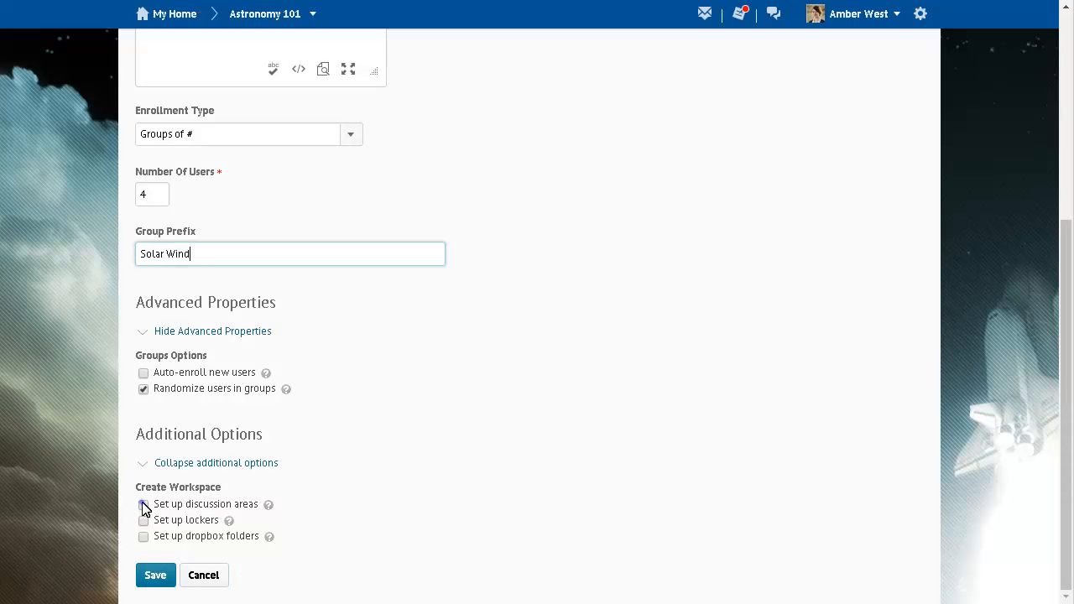
pyautogui.click(156, 574)
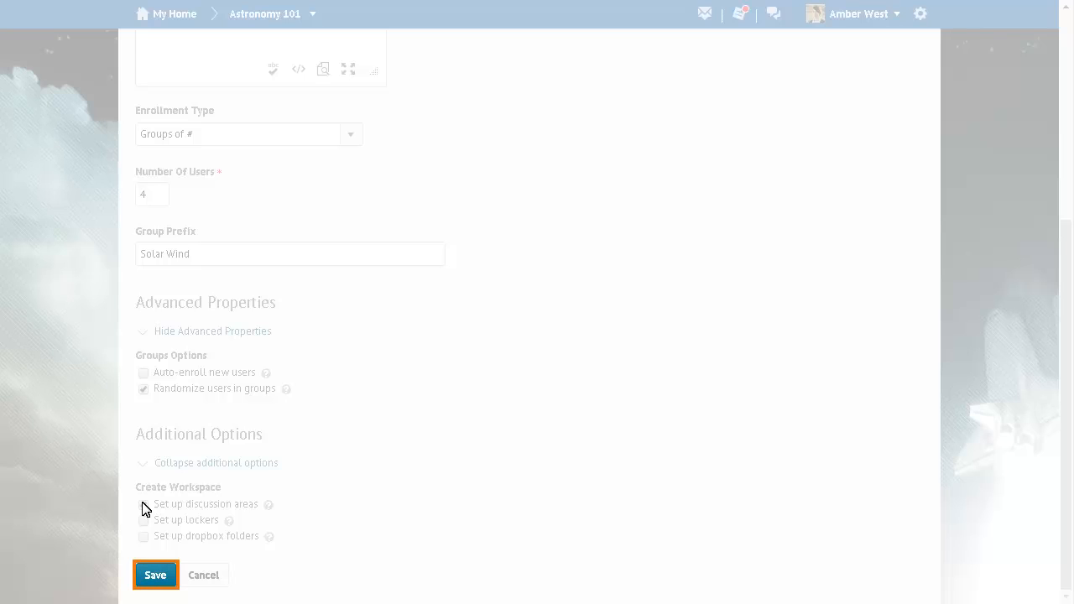
pyautogui.click(155, 575)
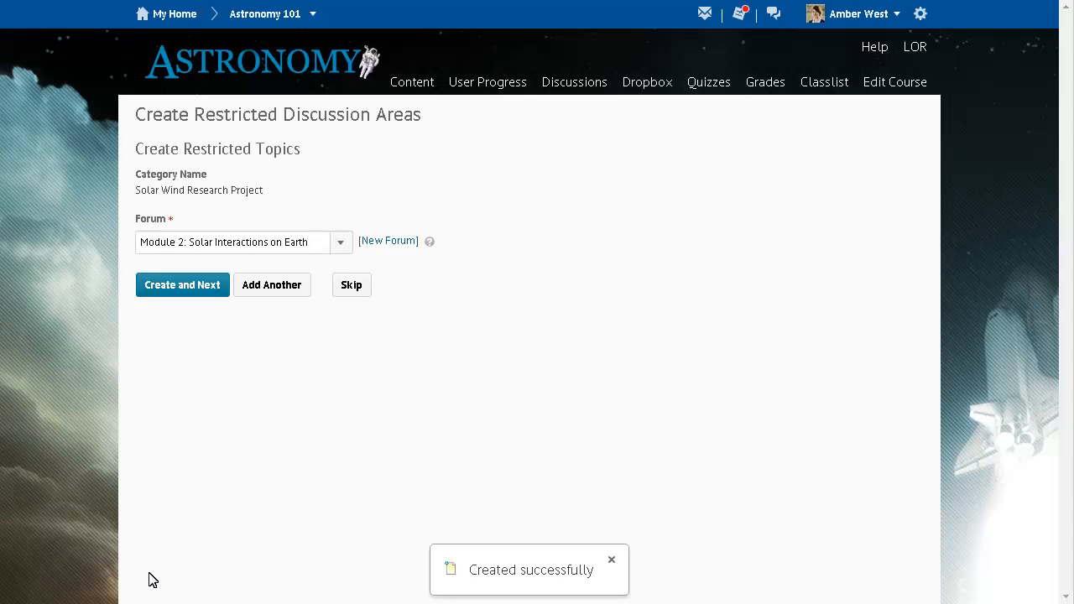
# Step: Create restricted group topics in the Module 2: Solar Interactions on Earth forum
pyautogui.click(182, 285)
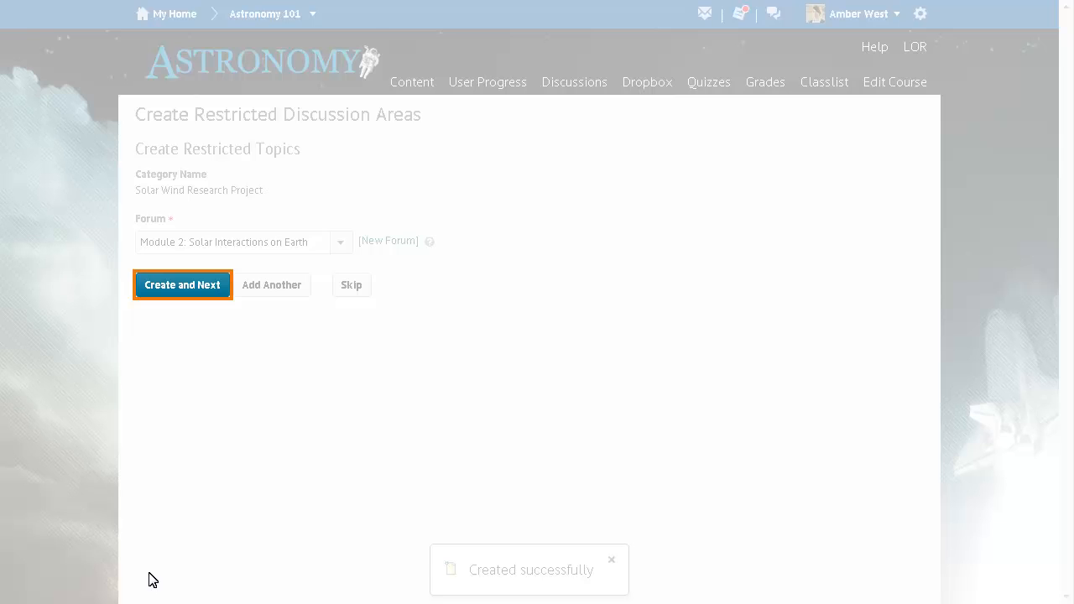
pyautogui.click(182, 284)
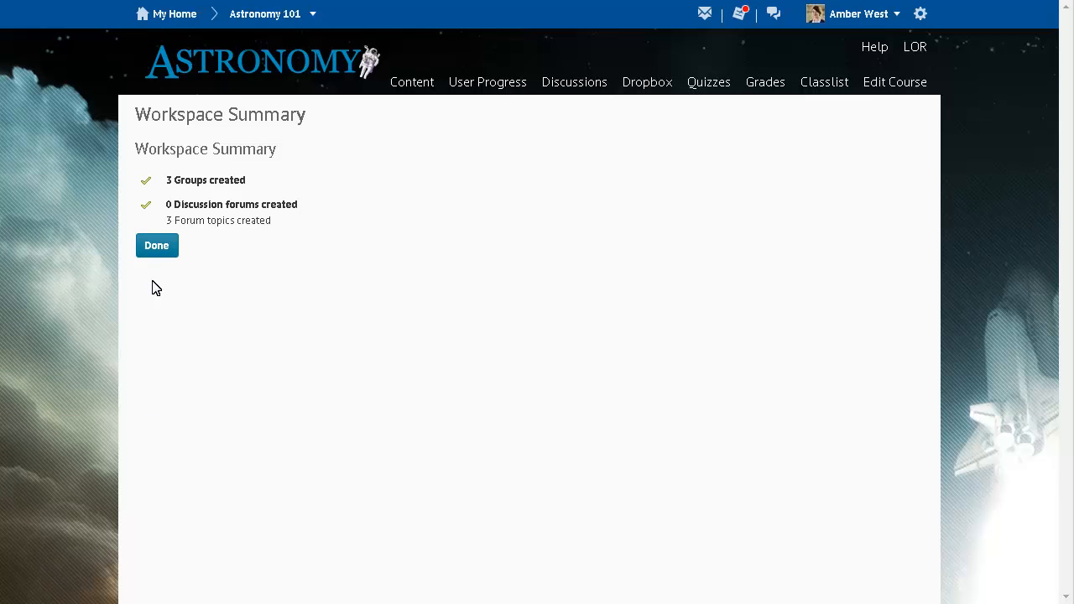
pyautogui.click(156, 245)
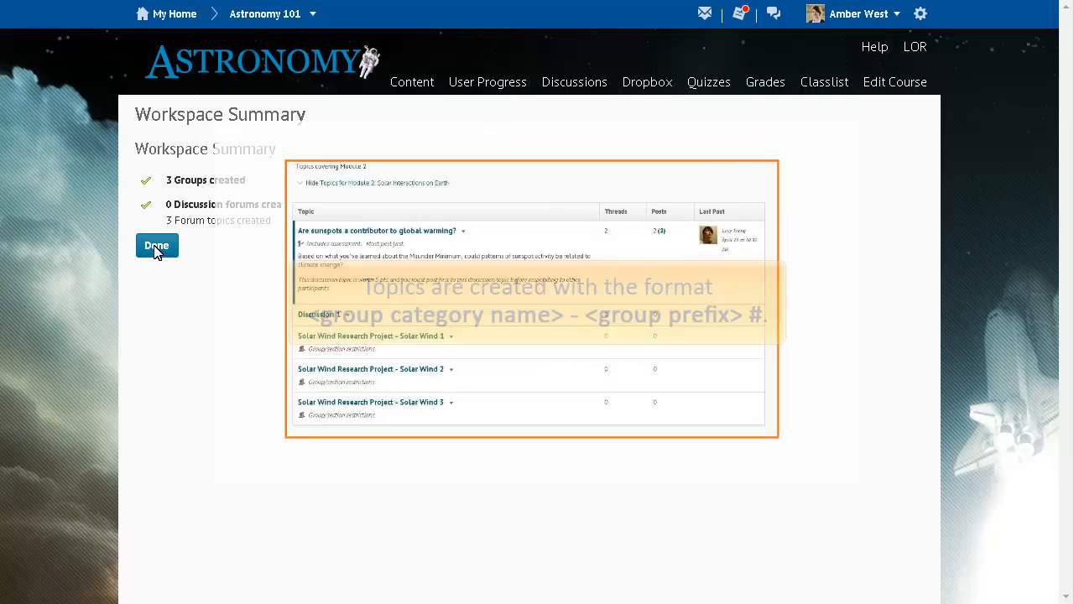
pyautogui.click(156, 246)
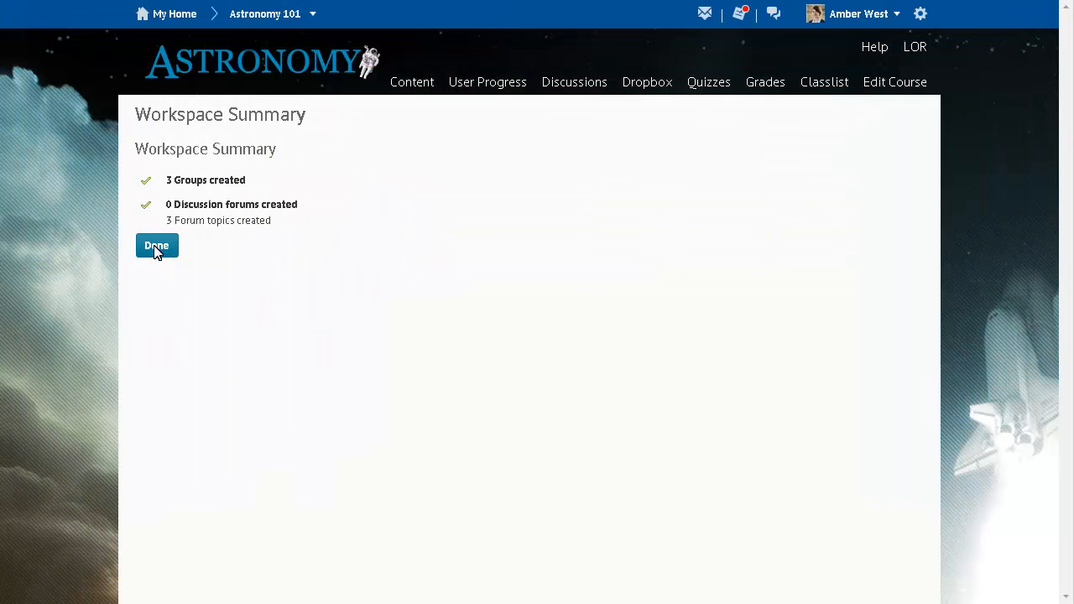
# Step: Create the Magnetic Fields Research Project category with single-user, member-specific groups
pyautogui.click(156, 245)
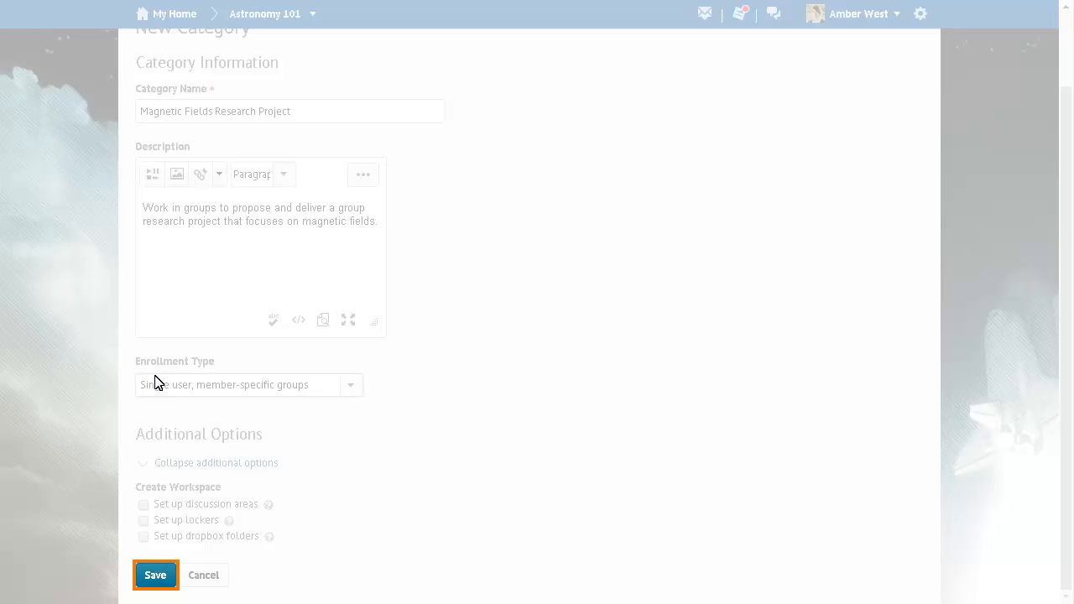
pyautogui.click(155, 575)
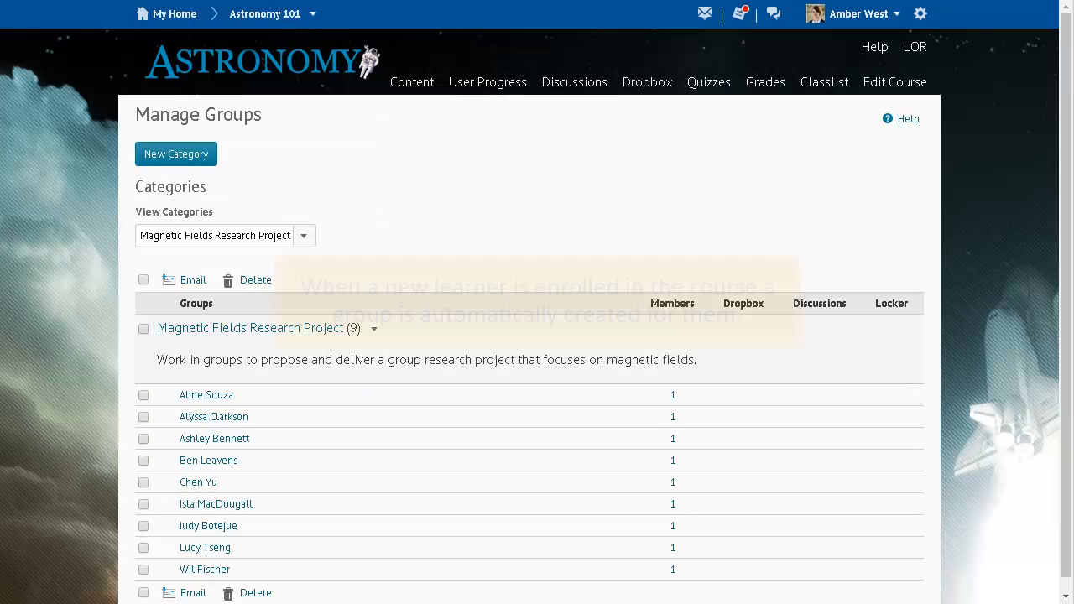